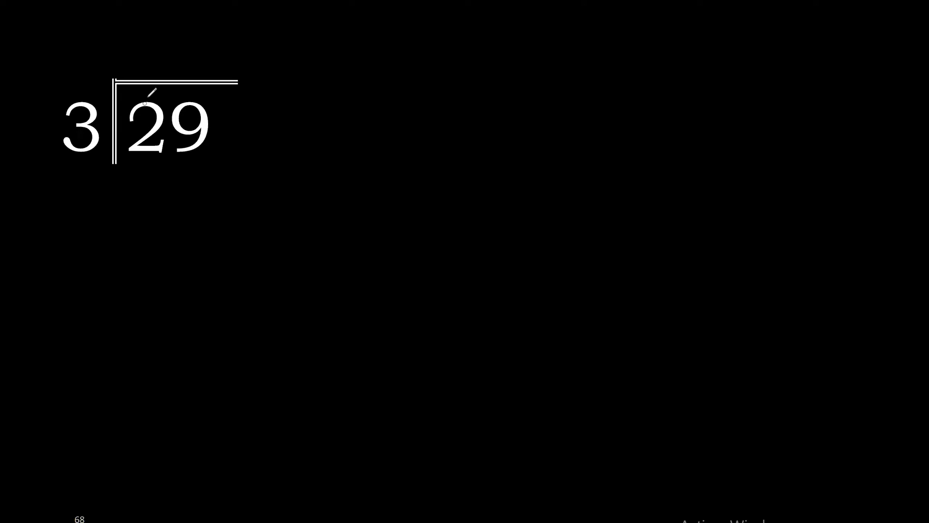
Write the quotient digit 9 above 29 and 27 beneath it in yellow pen.
{"action": "left_click_drag", "start_coordinate": [145, 89], "coordinate": [143, 163]}
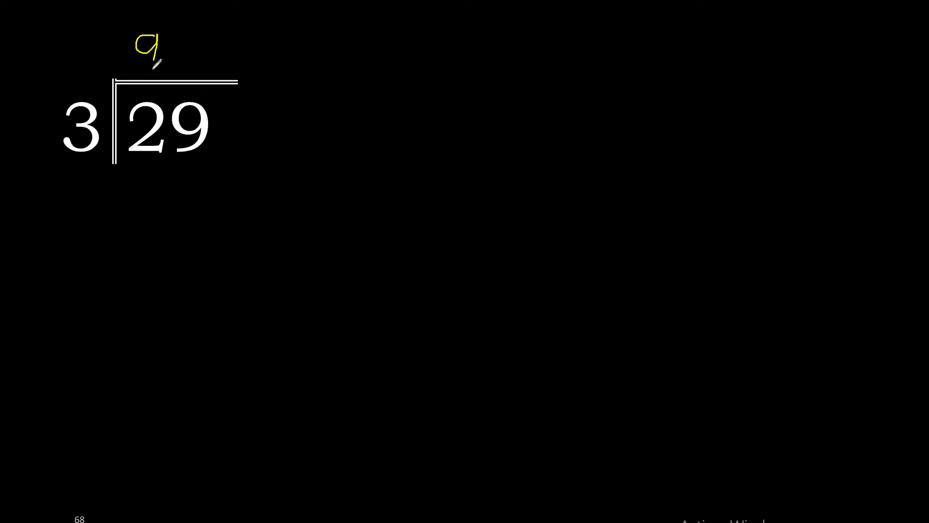
{"action": "mouse_move", "coordinate": [148, 169]}
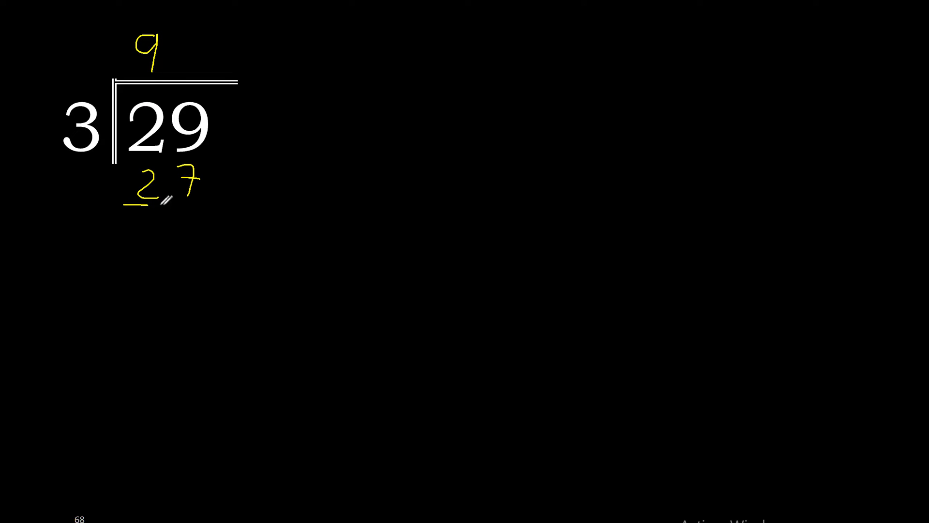
Underline 27, write remainder 2, bring down a 0 to make 20, and add a decimal point after 9.
{"action": "left_click_drag", "start_coordinate": [122, 205], "coordinate": [213, 210]}
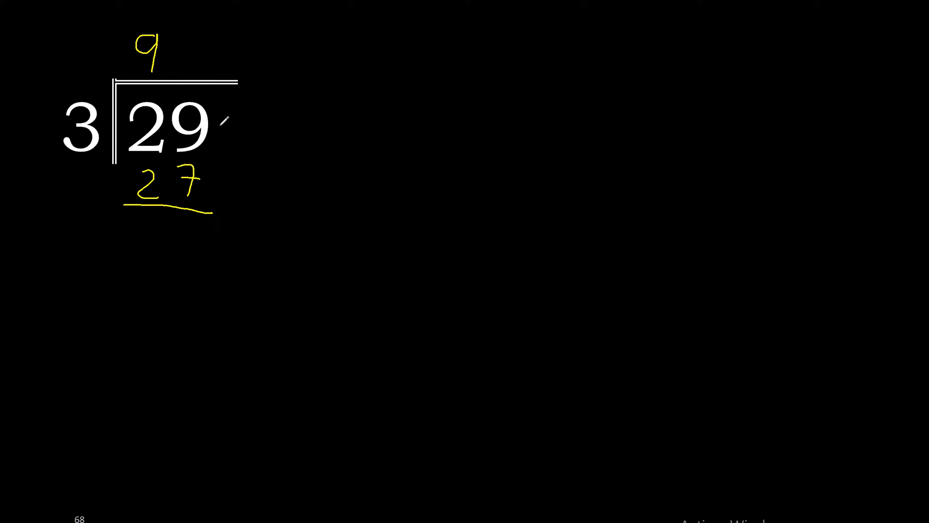
{"action": "left_click_drag", "start_coordinate": [226, 115], "coordinate": [240, 172]}
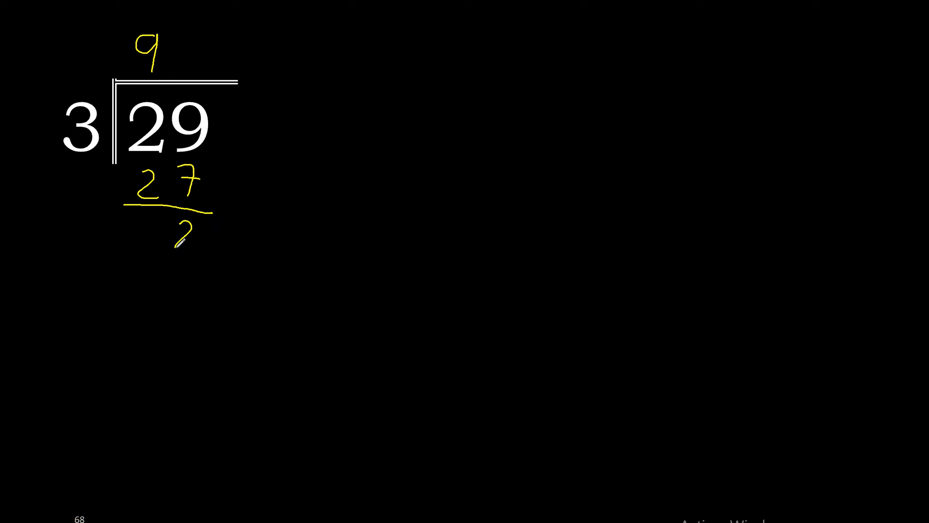
{"action": "left_click_drag", "start_coordinate": [237, 142], "coordinate": [237, 213]}
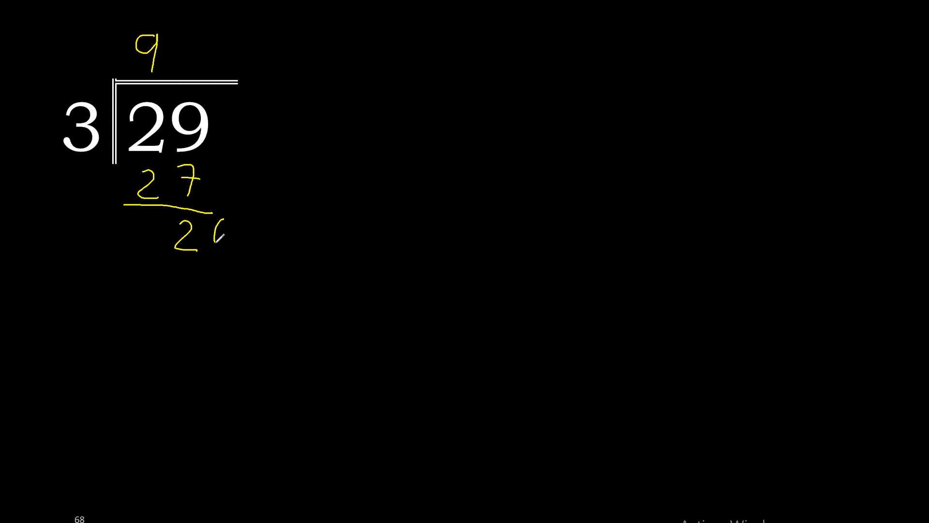
{"action": "left_click_drag", "start_coordinate": [213, 243], "coordinate": [231, 231]}
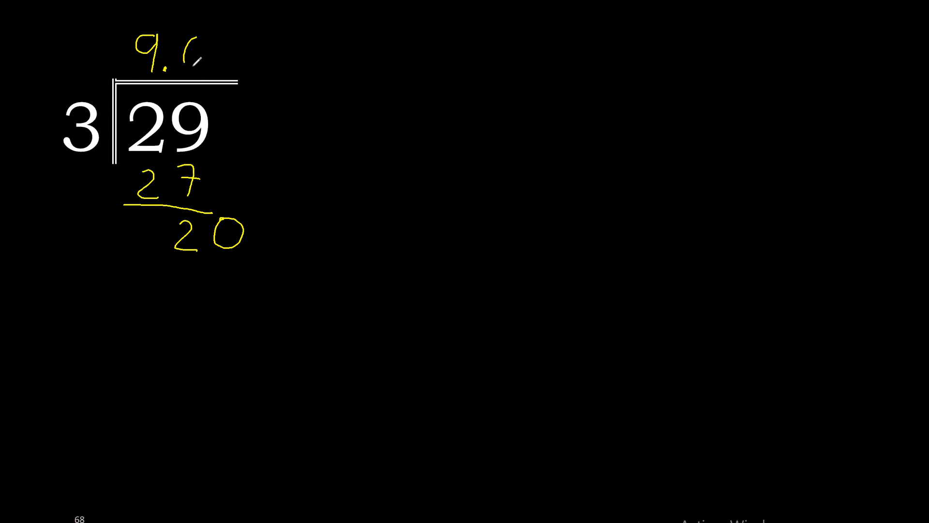
Extend the quotient to 9.666, subtracting 18 from 20 twice and bringing down 20 each time.
{"action": "type", "text": "666"}
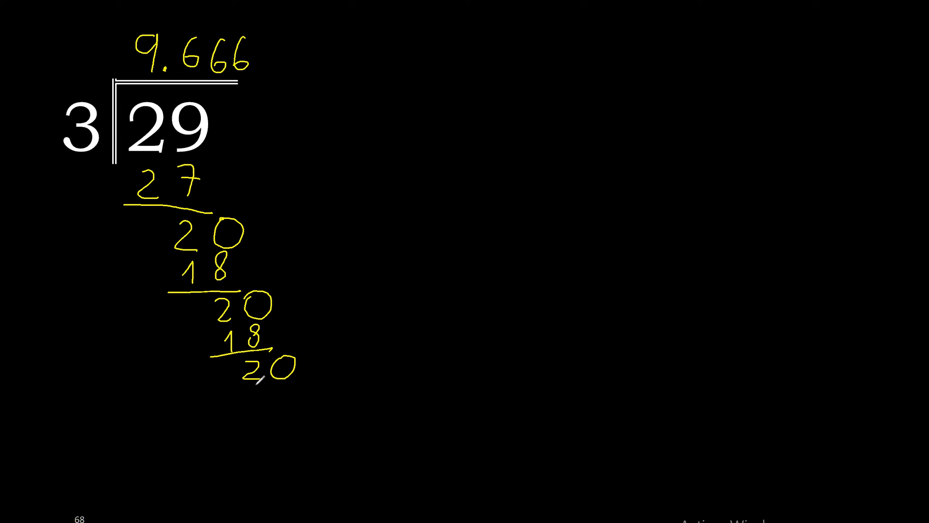
Add one more 18 and 20 with continuation dots and write 9.666… = 9.6 with a repeat bar.
{"action": "left_click_drag", "start_coordinate": [249, 391], "coordinate": [291, 421]}
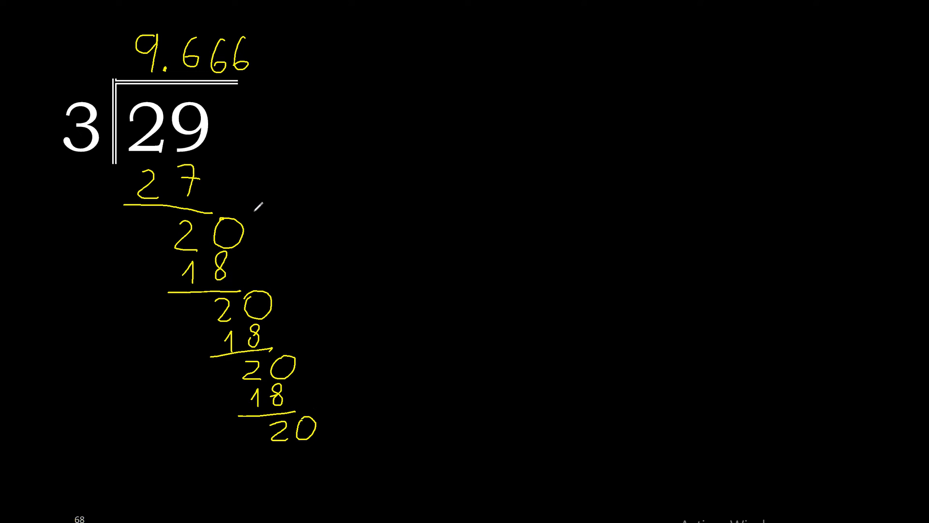
{"action": "left_click_drag", "start_coordinate": [257, 204], "coordinate": [297, 299]}
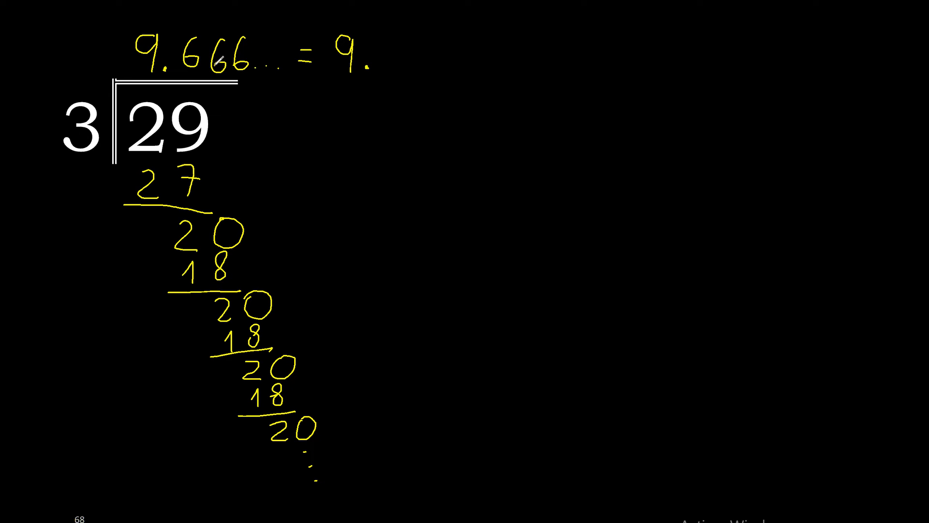
{"action": "type", "text": "6"}
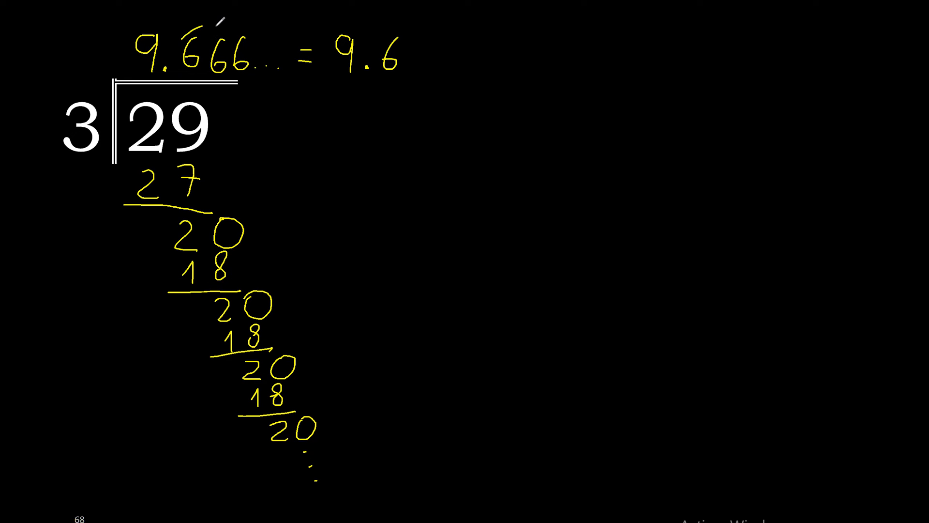